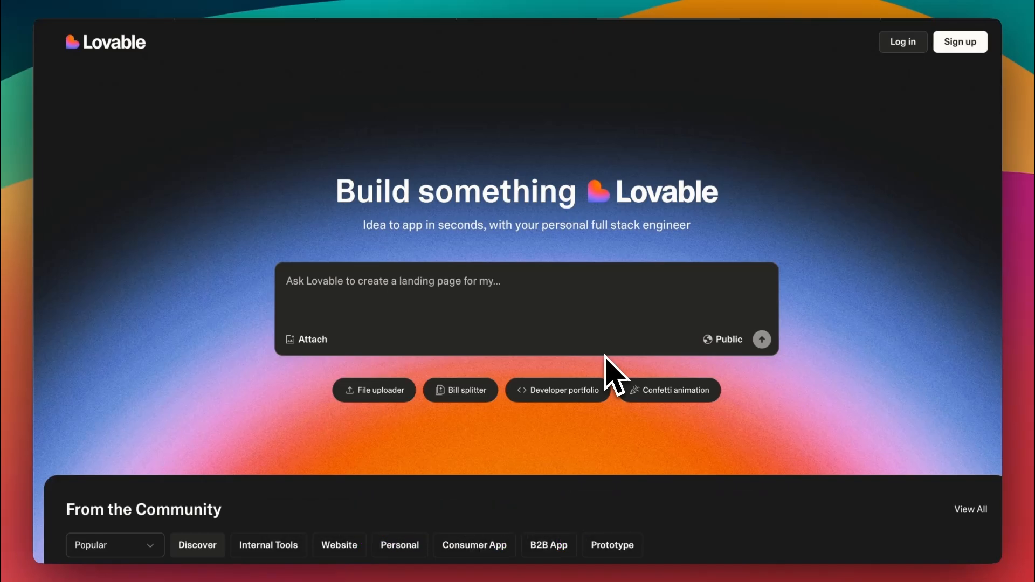
{"action": "scroll", "scroll_direction": "down", "scroll_amount": 3}
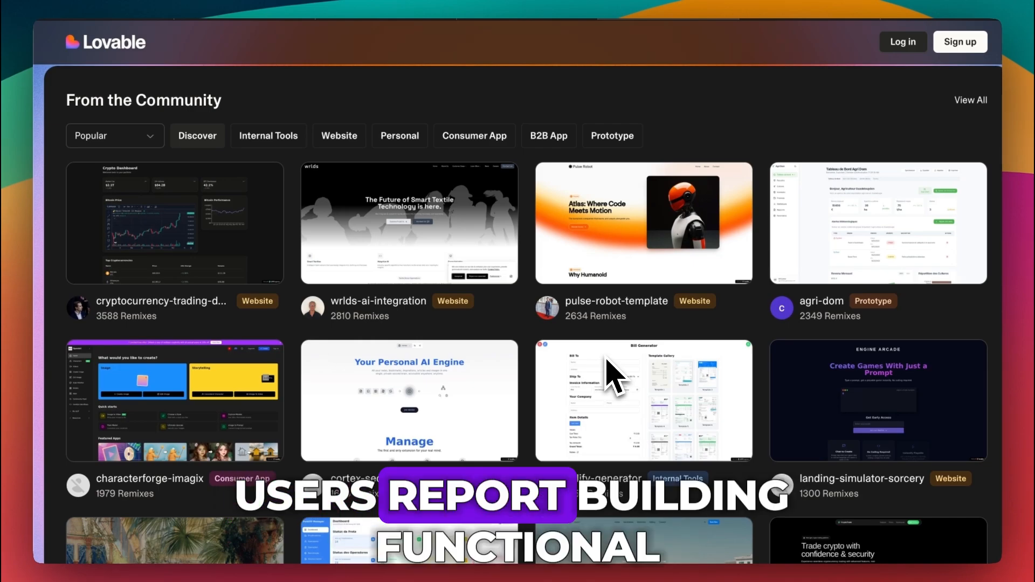
{"action": "scroll", "scroll_direction": "down", "scroll_amount": 3}
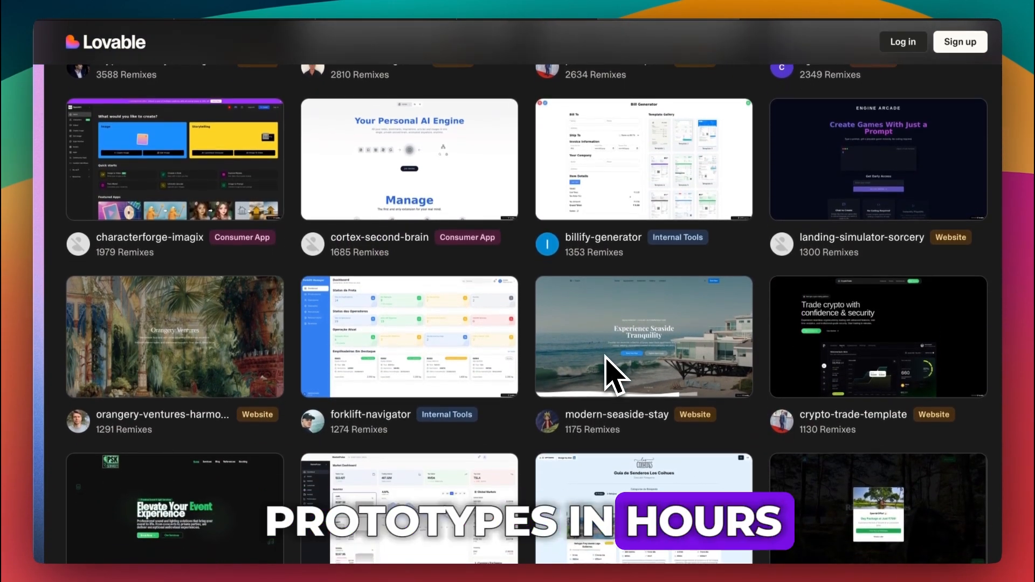
{"action": "scroll", "scroll_direction": "down", "scroll_amount": 3}
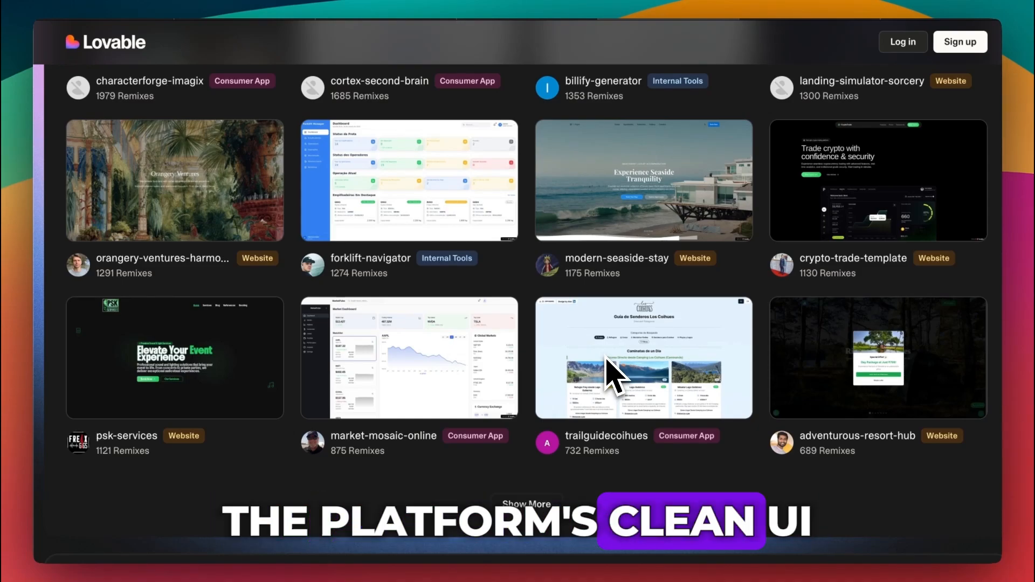
{"action": "scroll", "scroll_direction": "down", "scroll_amount": 3}
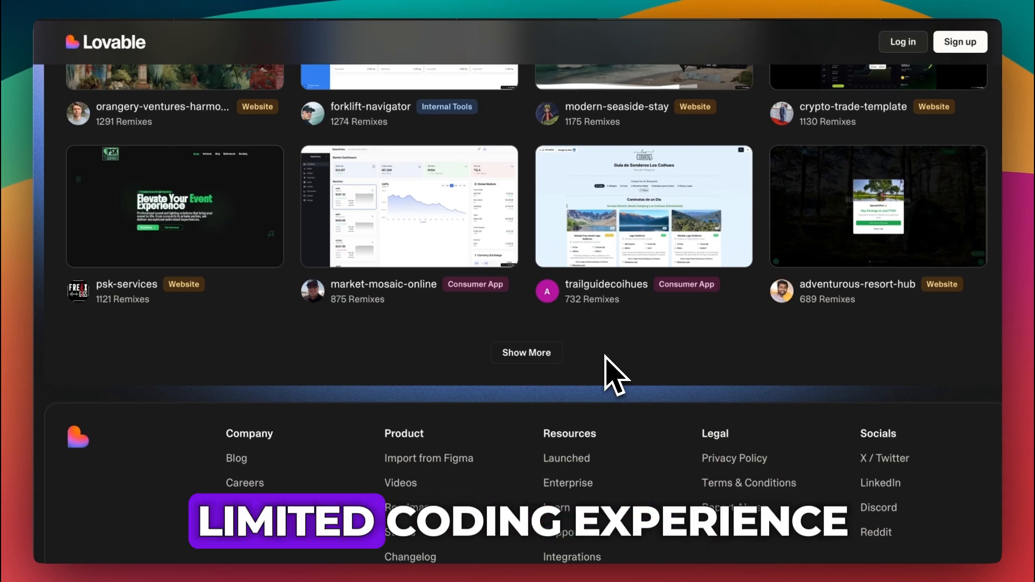
{"action": "scroll", "scroll_direction": "down", "scroll_amount": 3}
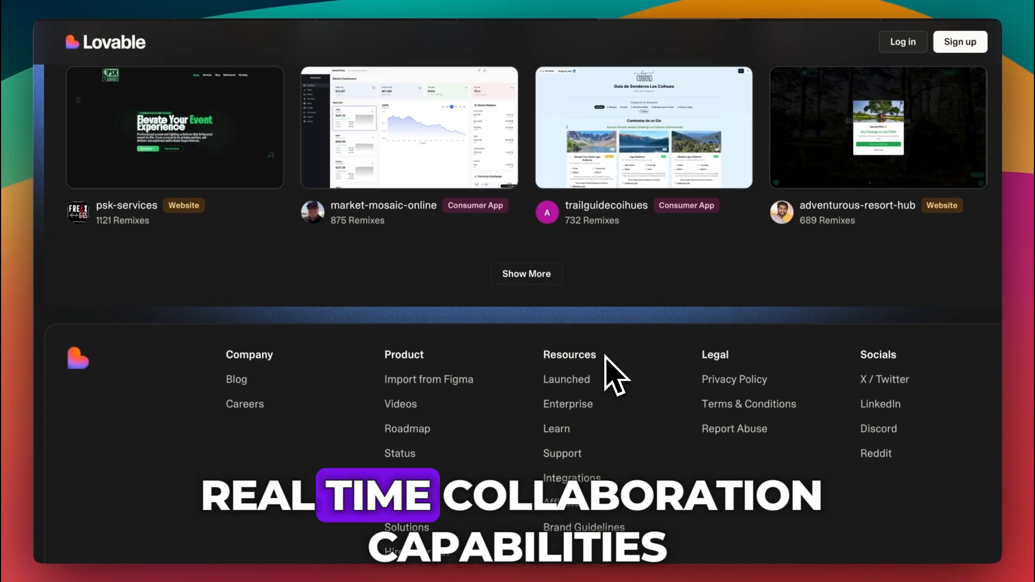
{"action": "scroll", "scroll_direction": "down", "scroll_amount": 3}
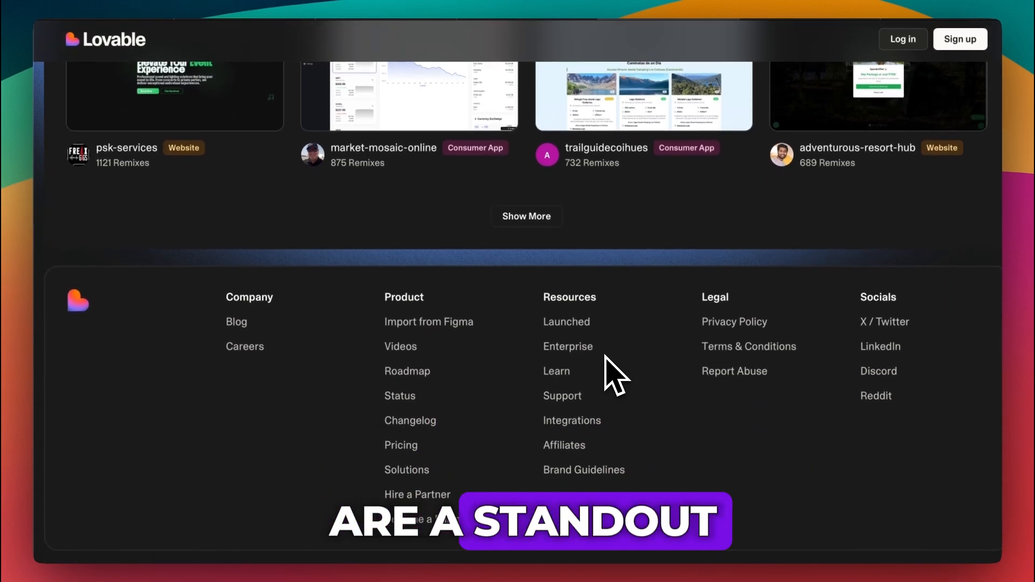
{"action": "scroll", "scroll_direction": "up", "scroll_amount": 3}
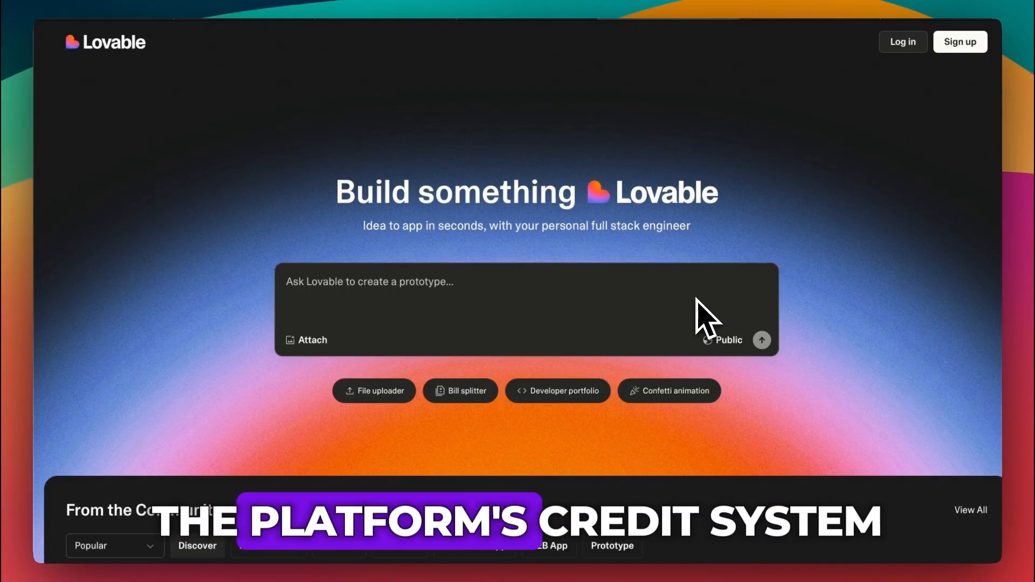
{"action": "scroll", "scroll_direction": "down", "scroll_amount": 3}
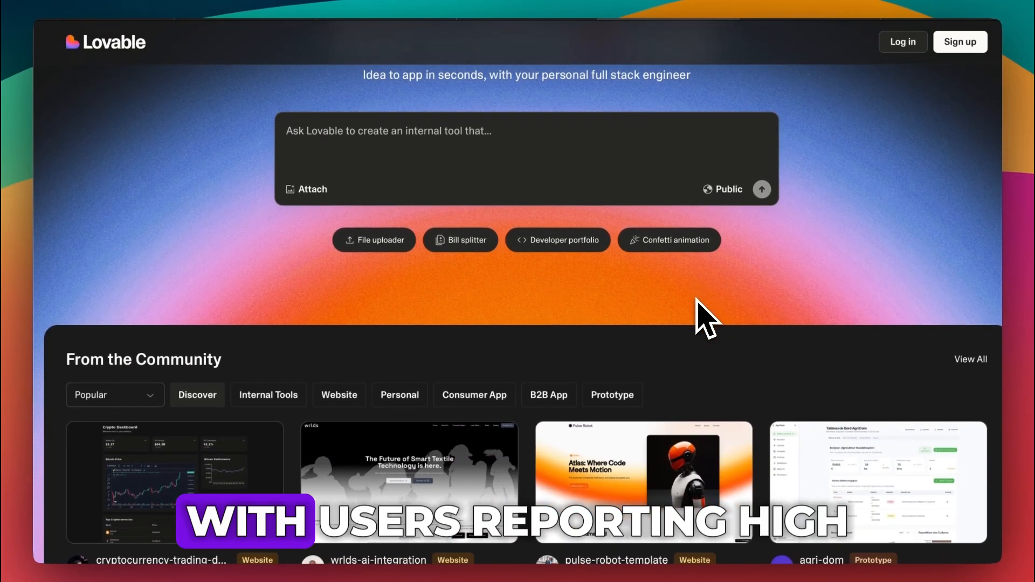
{"action": "scroll", "scroll_direction": "down", "scroll_amount": 3}
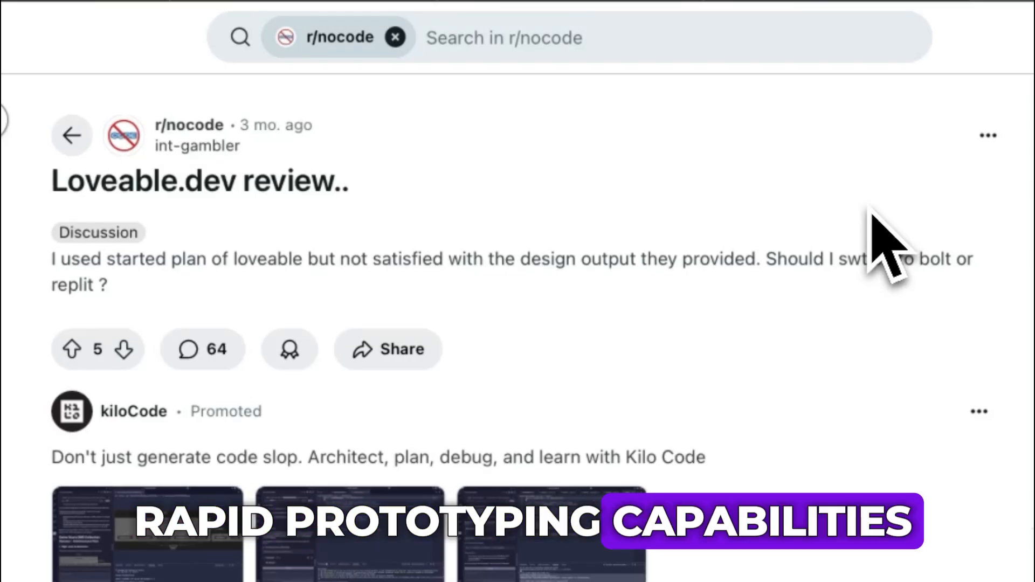
{"action": "scroll", "scroll_direction": "down", "scroll_amount": 3}
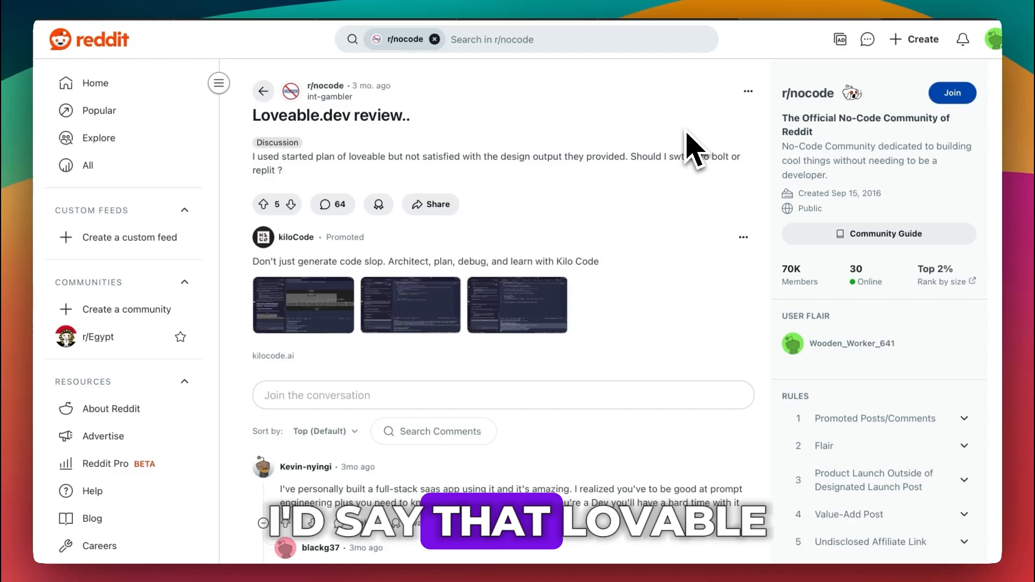
{"action": "mouse_move", "coordinate": [739, 26]}
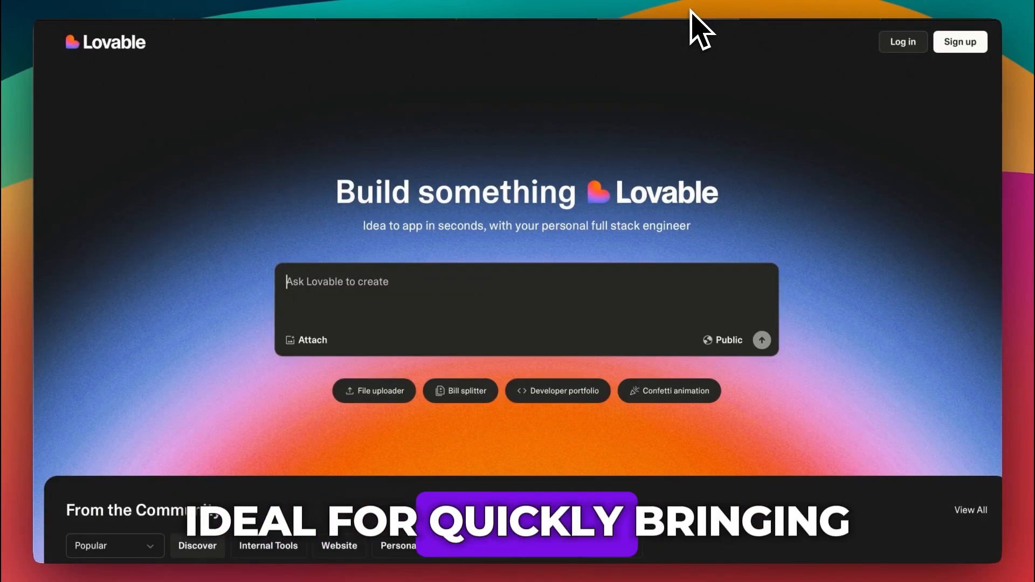
{"action": "mouse_move", "coordinate": [617, 248]}
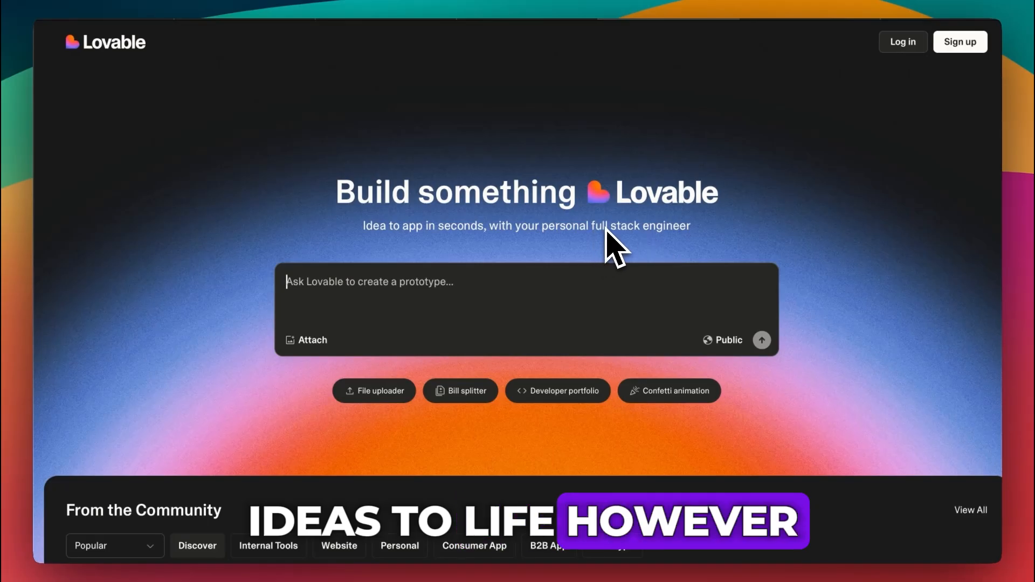